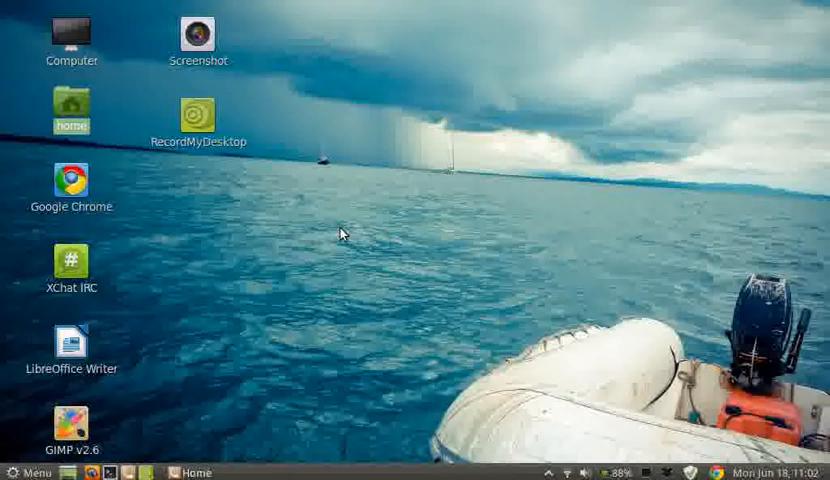
mouse_move(284, 336)
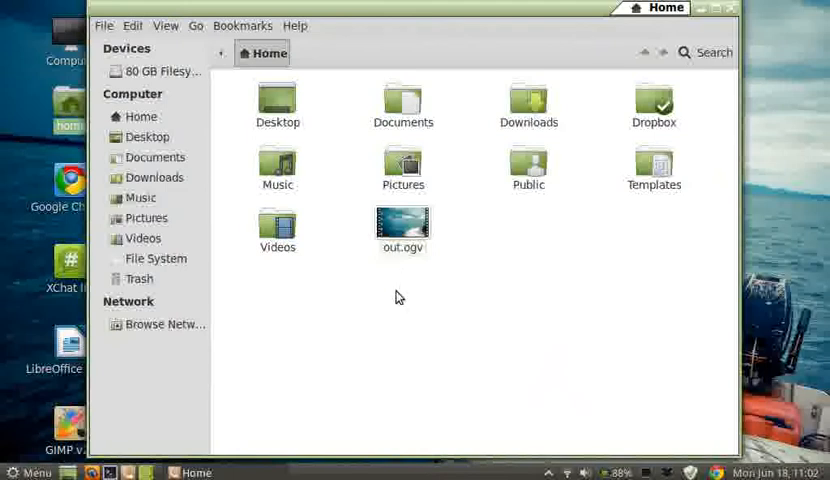
mouse_move(740, 42)
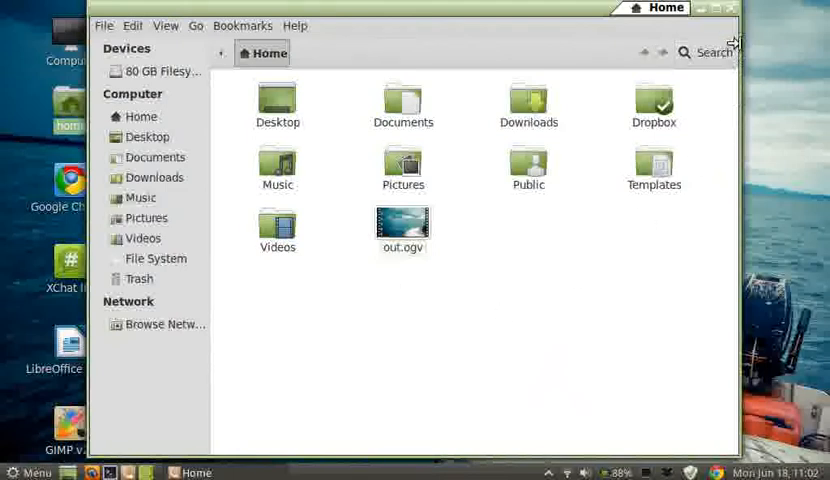
mouse_move(110, 472)
type("ffmpeg -")
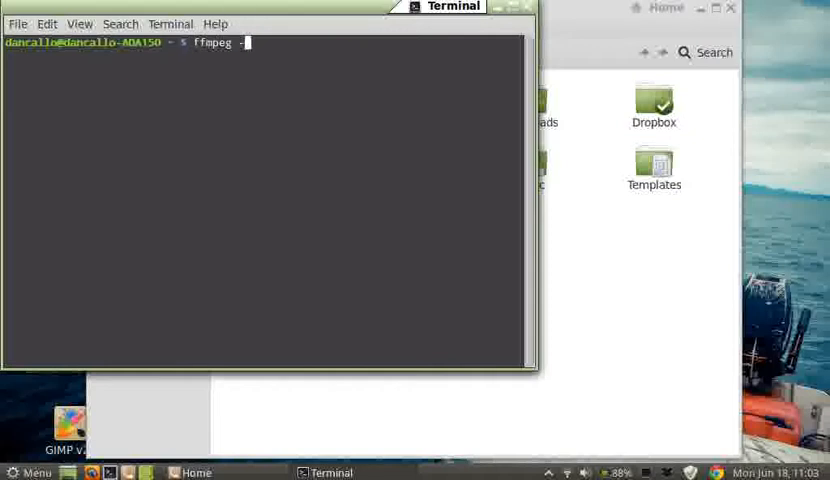
- Run ffmpeg -i out.ogv out.mpg to convert the video to MPG
type("i o")
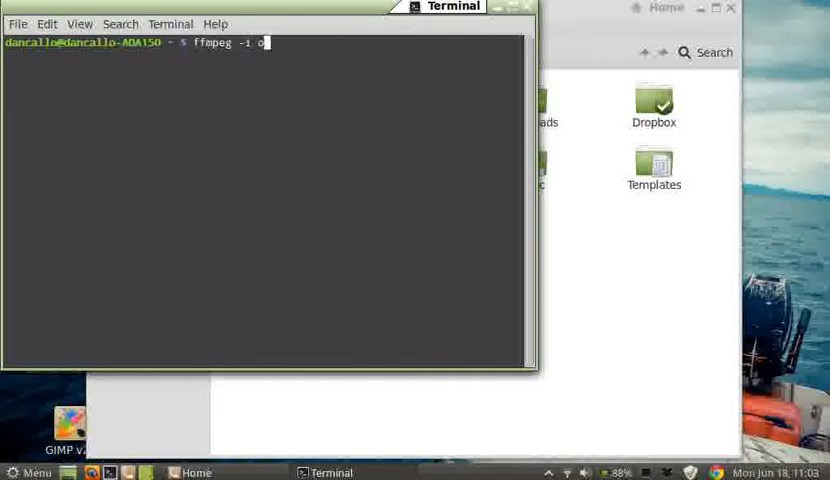
type("ut.")
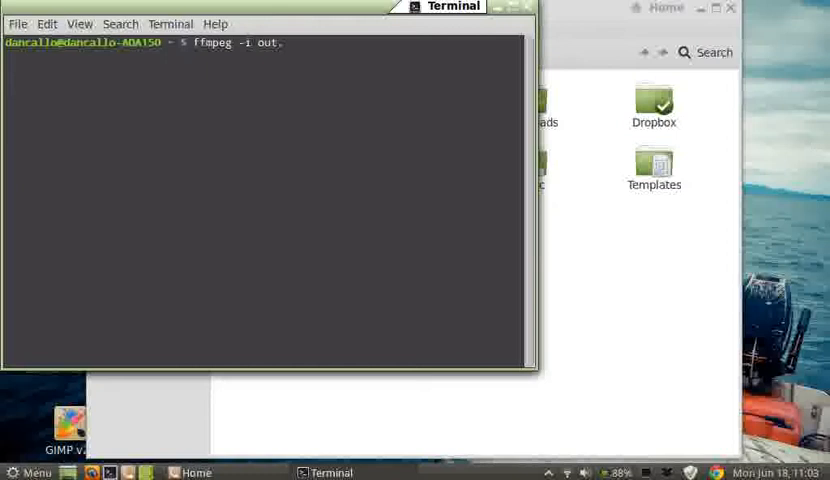
type("ogv")
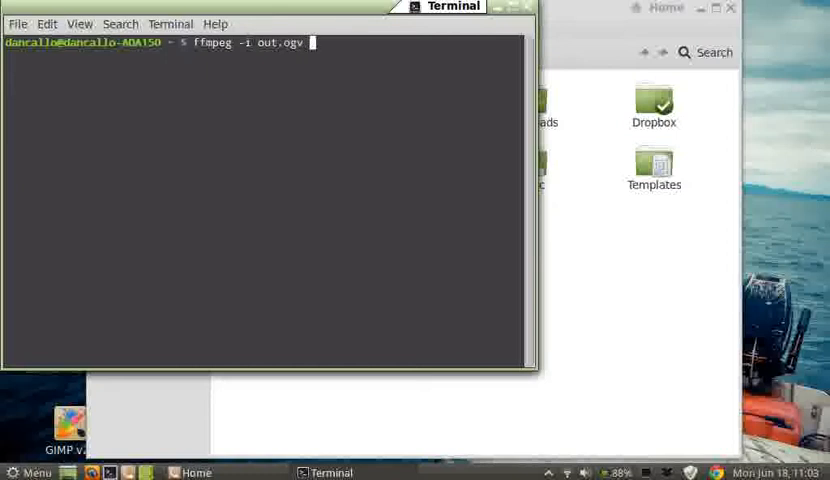
type("out")
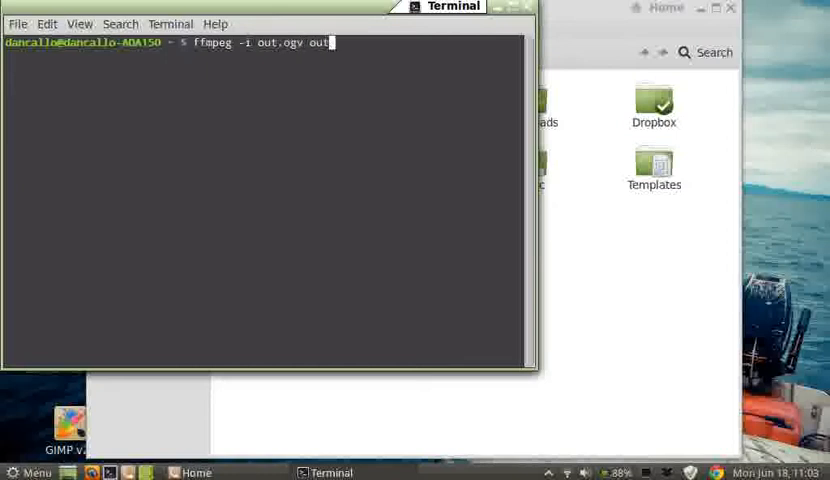
type(".mpg")
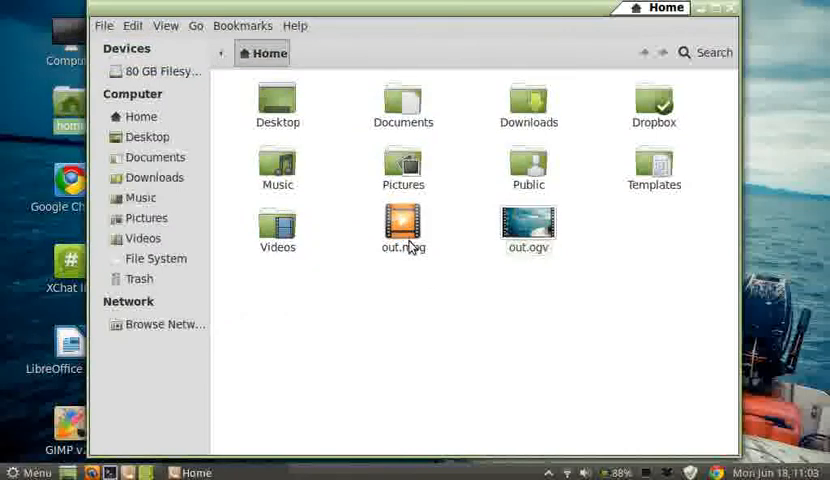
- Select the new out.mpg in the Home folder and open it in Movie Player
left_click(404, 222)
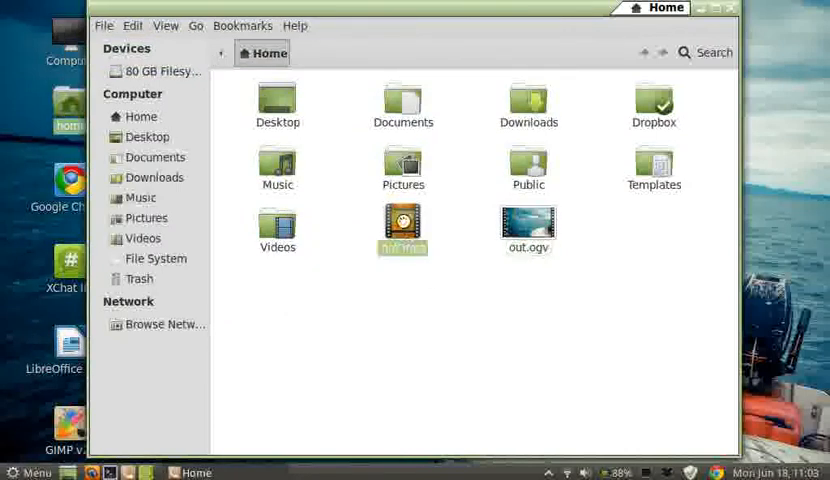
left_click(402, 222)
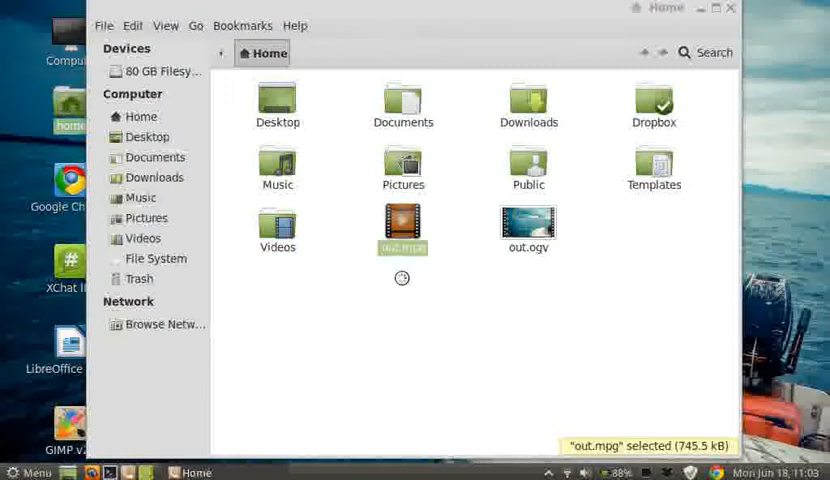
double_click(402, 220)
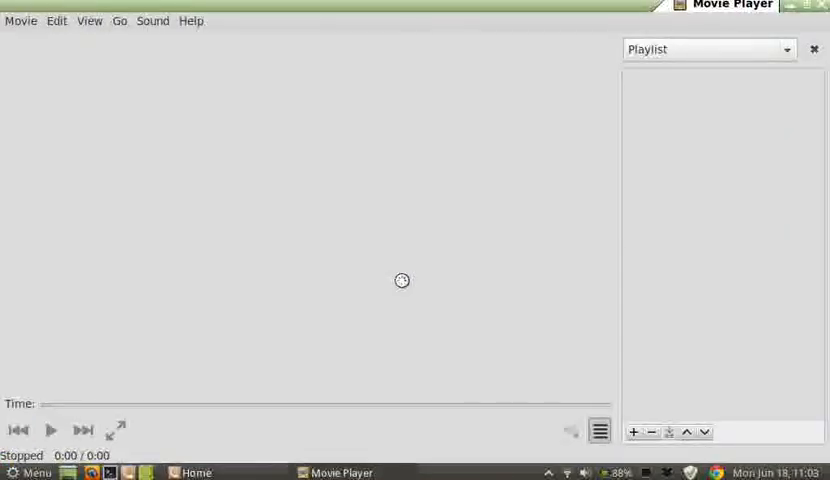